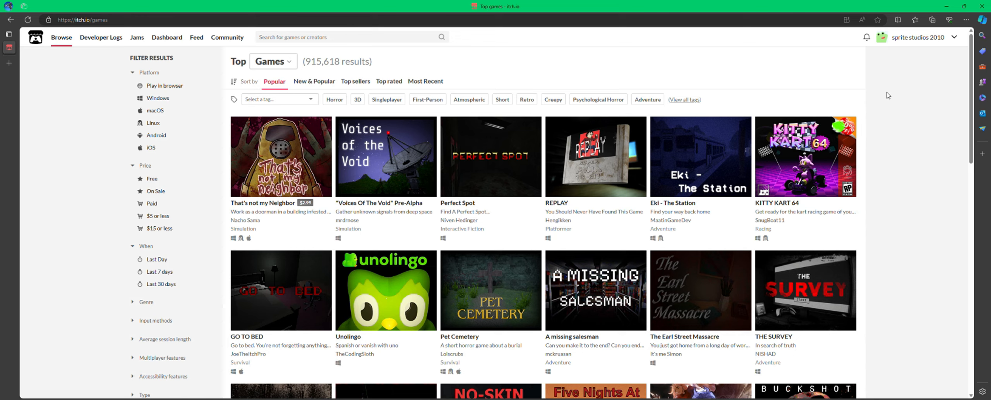
mouse_move(880, 2)
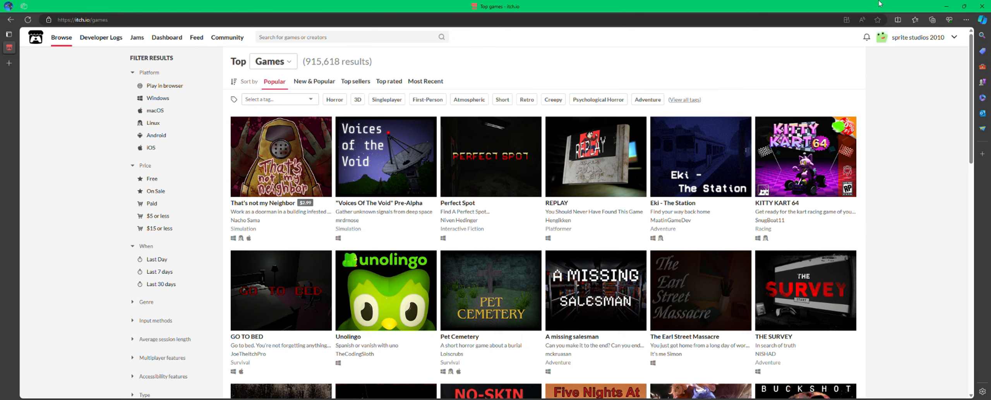
- Search the itch.io catalogue for the game, refining the query to 'shy s'
click(344, 37)
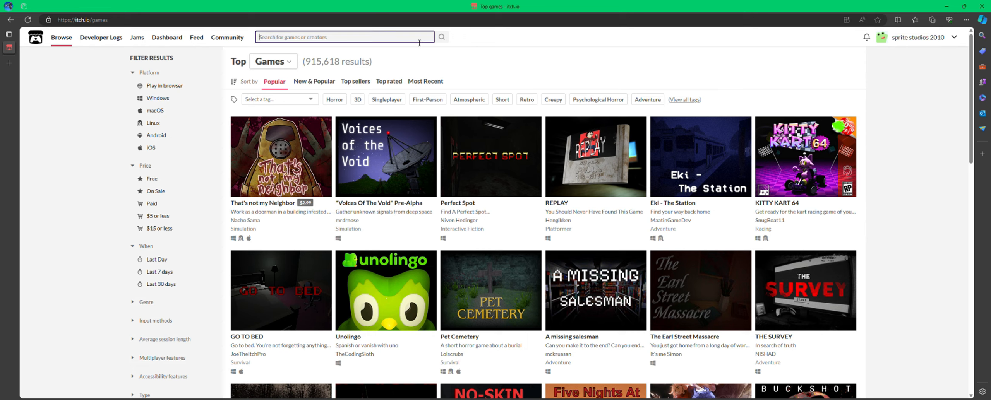
text(she)
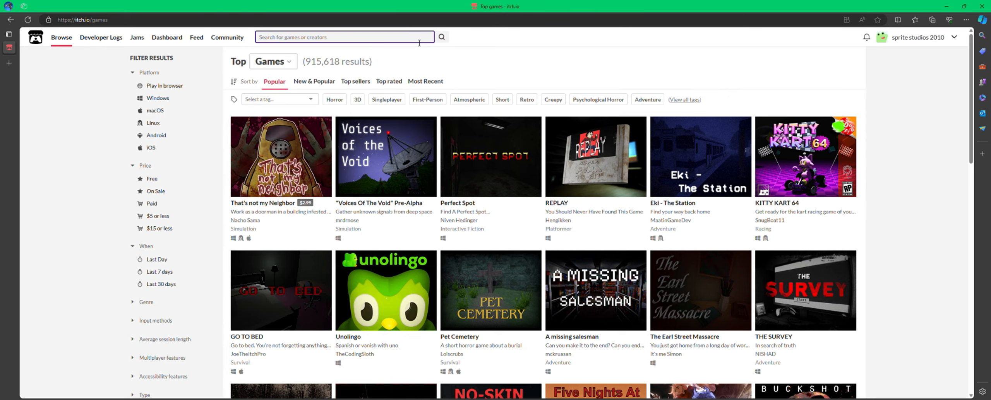
text(shy s)
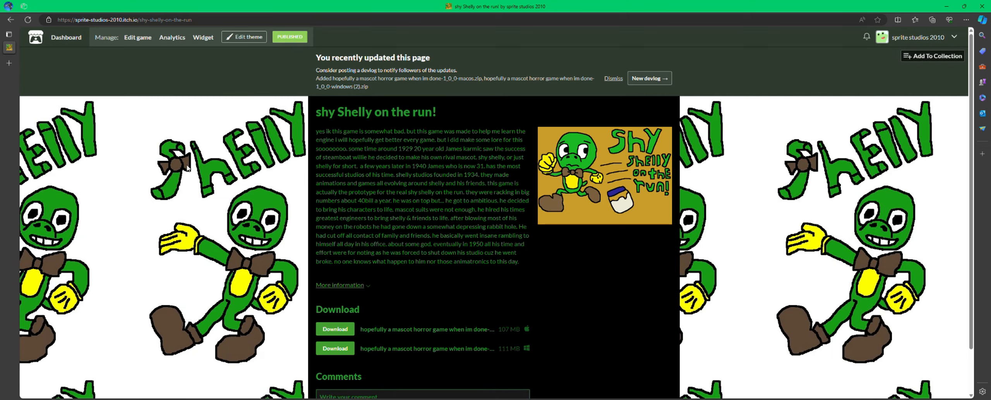
mouse_move(620, 328)
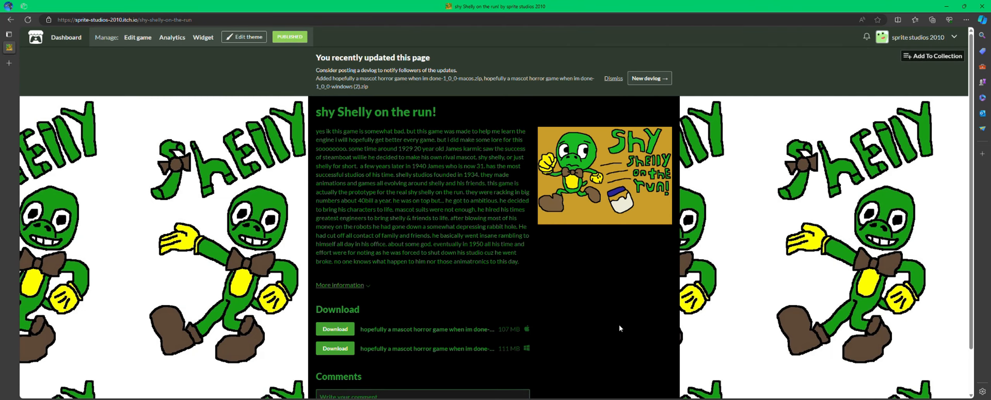
mouse_move(669, 80)
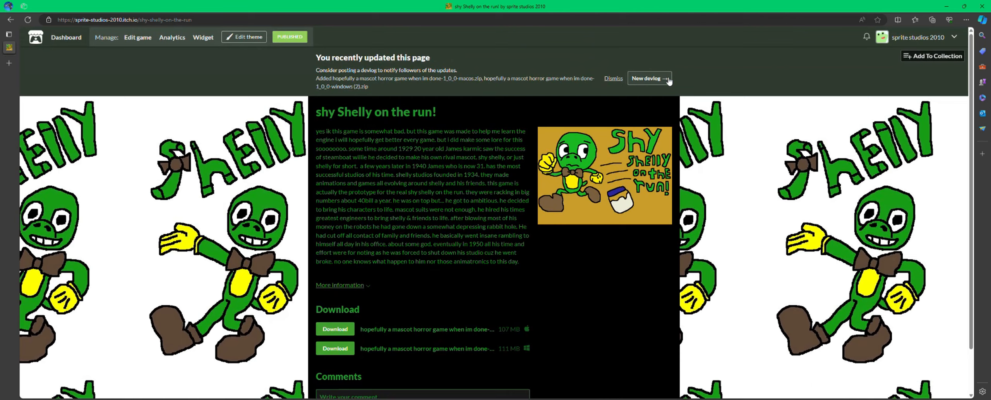
mouse_move(614, 82)
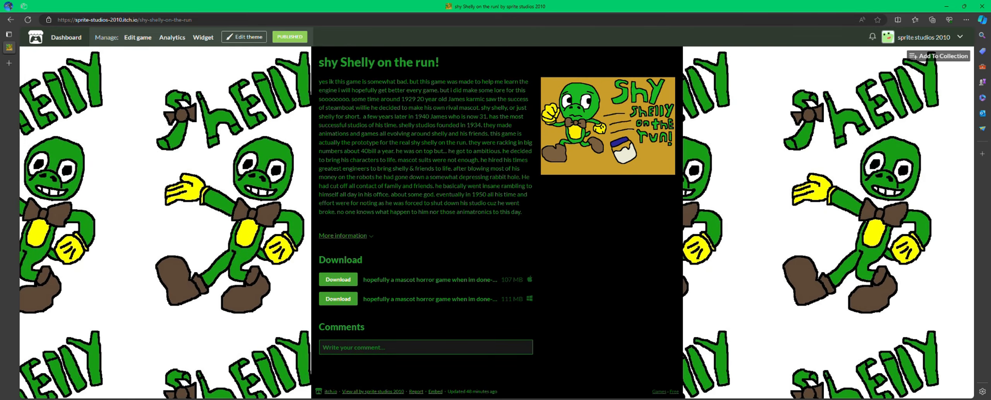
mouse_move(543, 204)
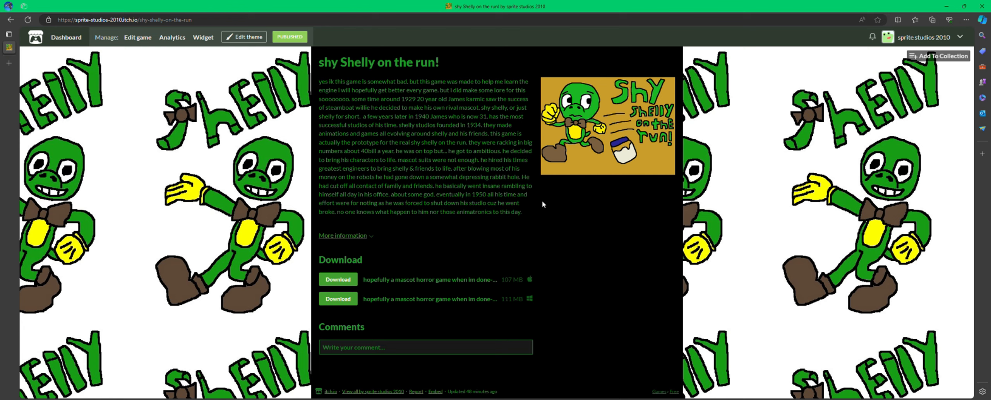
mouse_move(119, 4)
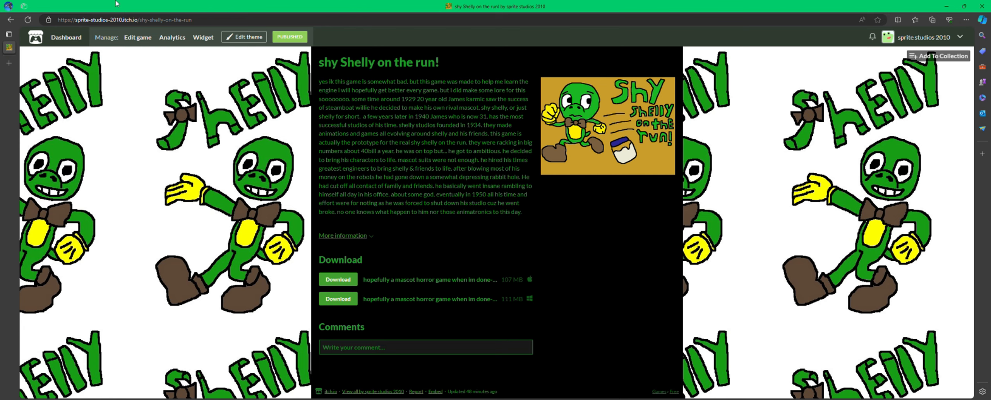
- Expand More information to reveal the release date, Windows and macOS platforms, author and horror tags
click(340, 236)
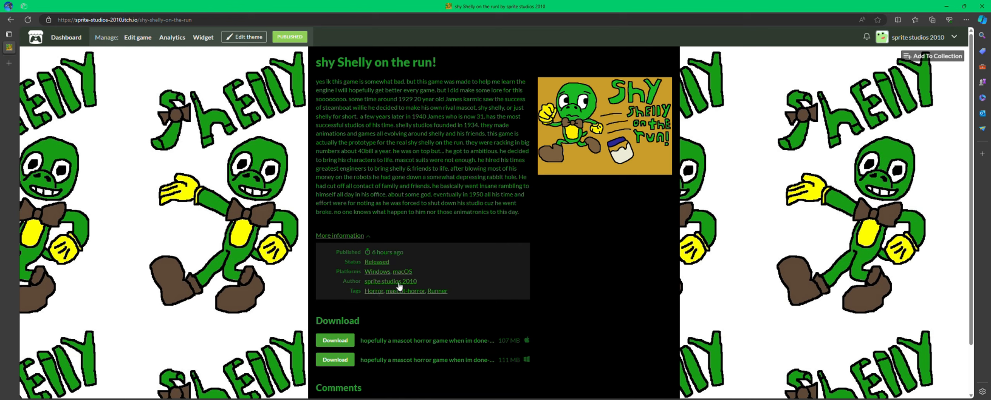
mouse_move(522, 321)
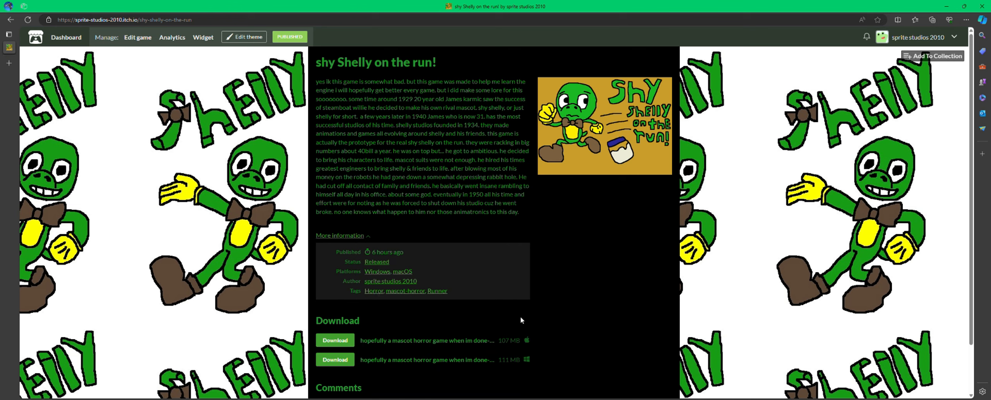
mouse_move(536, 306)
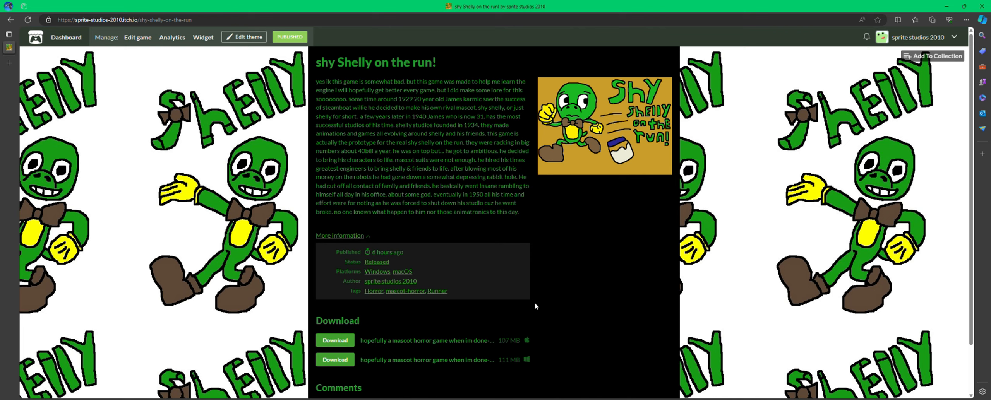
mouse_move(592, 259)
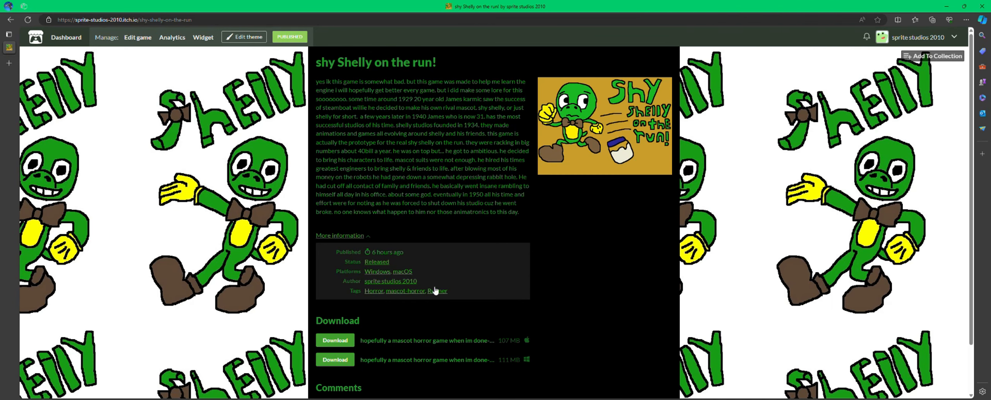
- Scroll past the details table to the two download files and the empty comments box
scroll(down, 3)
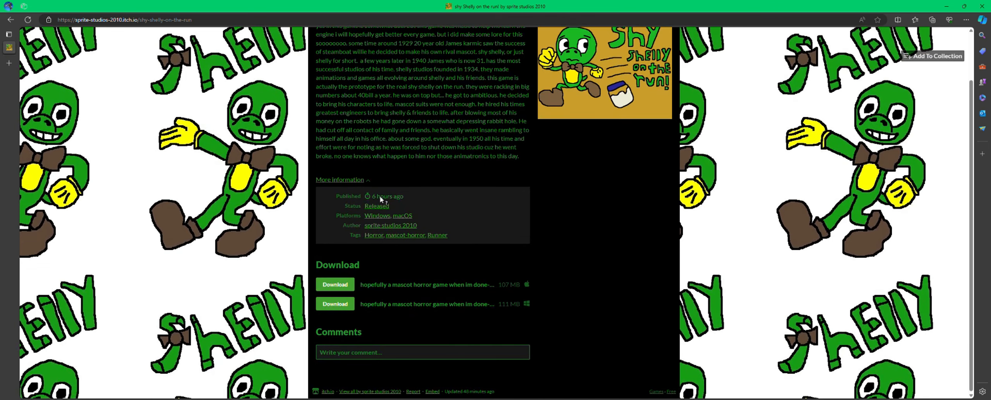
mouse_move(331, 236)
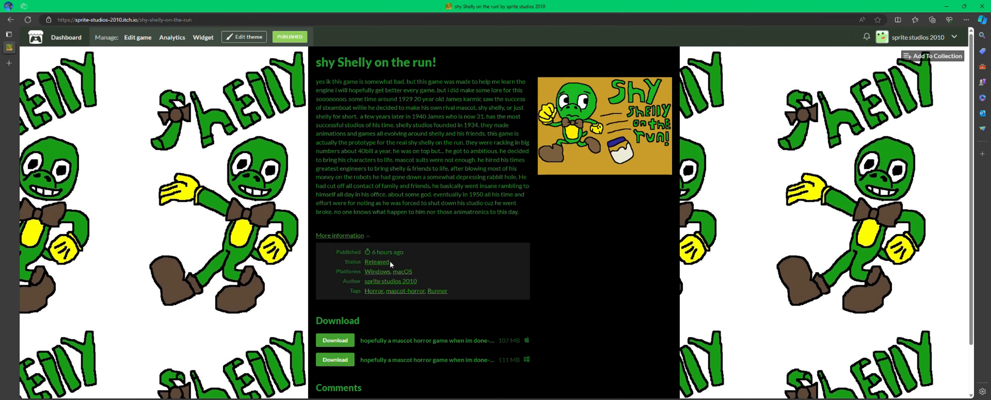
mouse_move(471, 184)
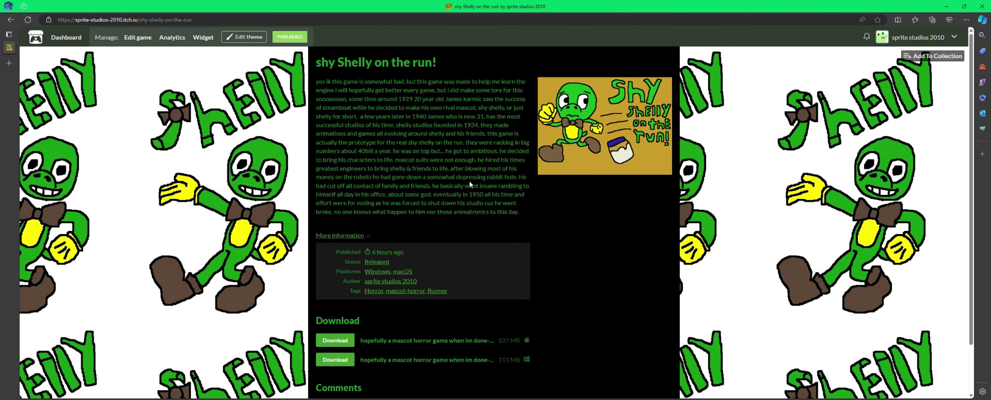
mouse_move(453, 88)
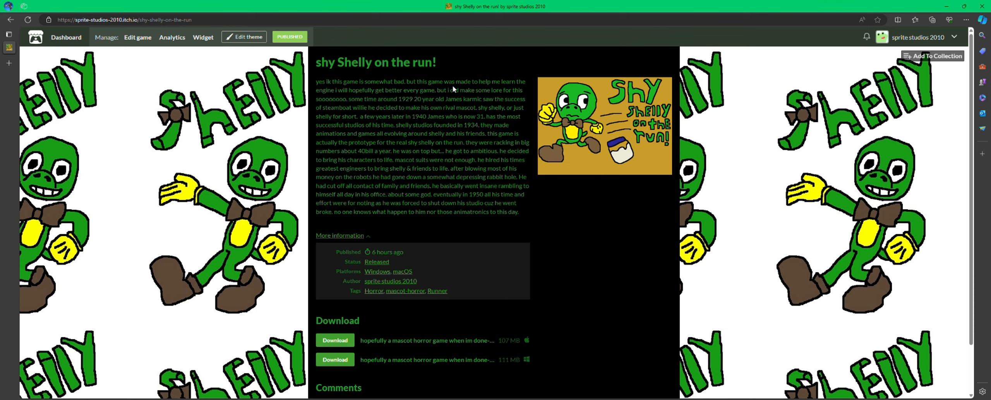
mouse_move(397, 294)
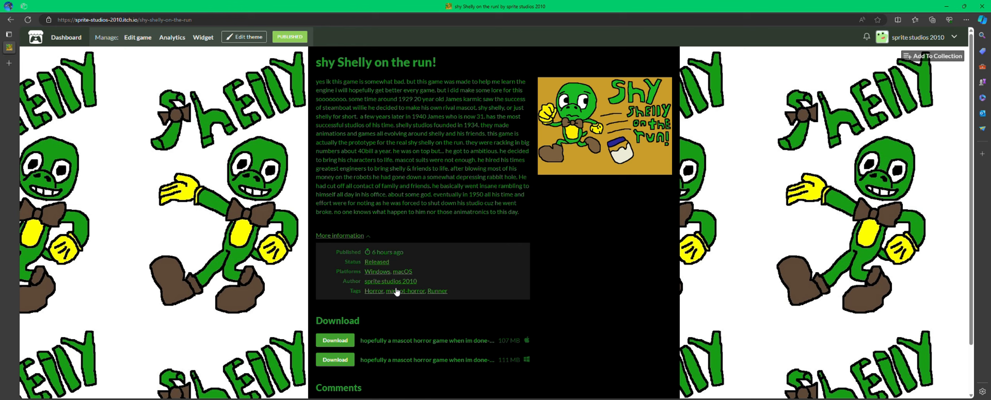
mouse_move(412, 296)
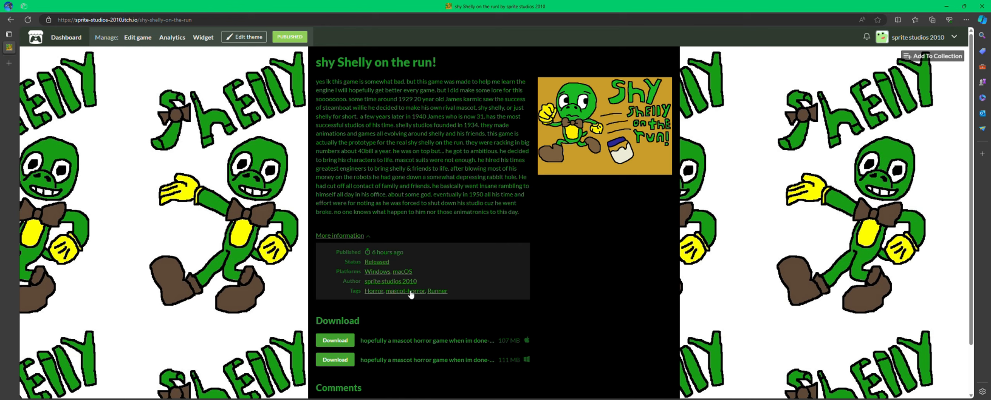
mouse_move(434, 292)
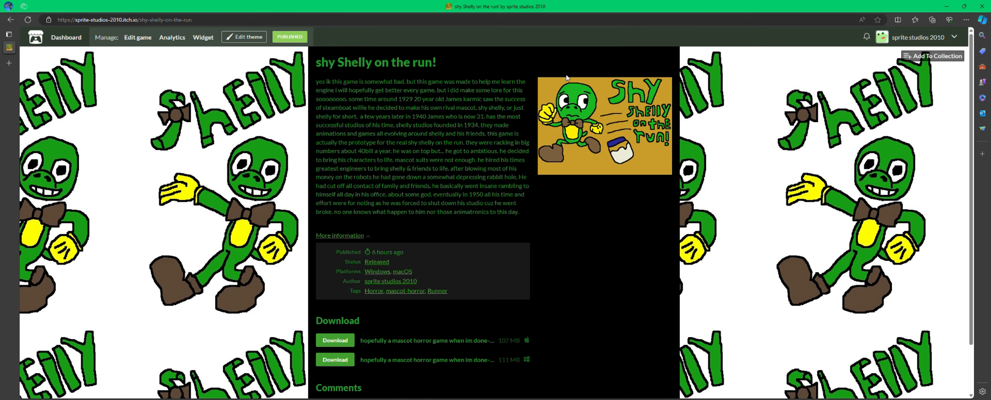
mouse_move(630, 169)
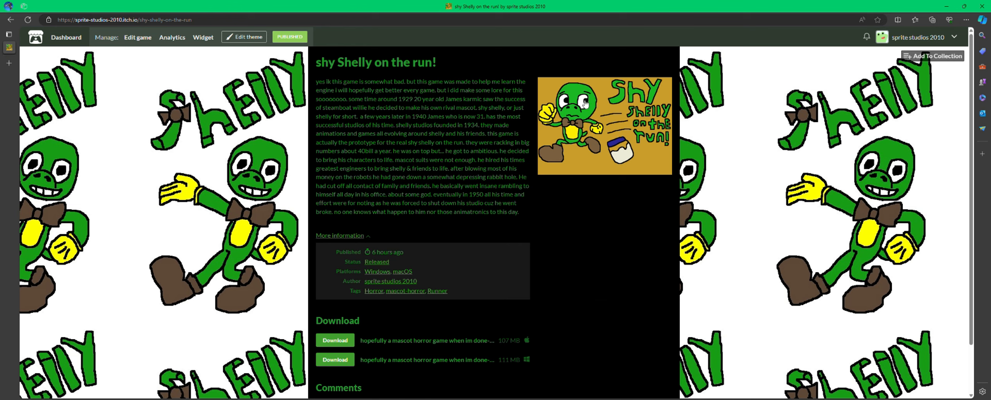
mouse_move(633, 167)
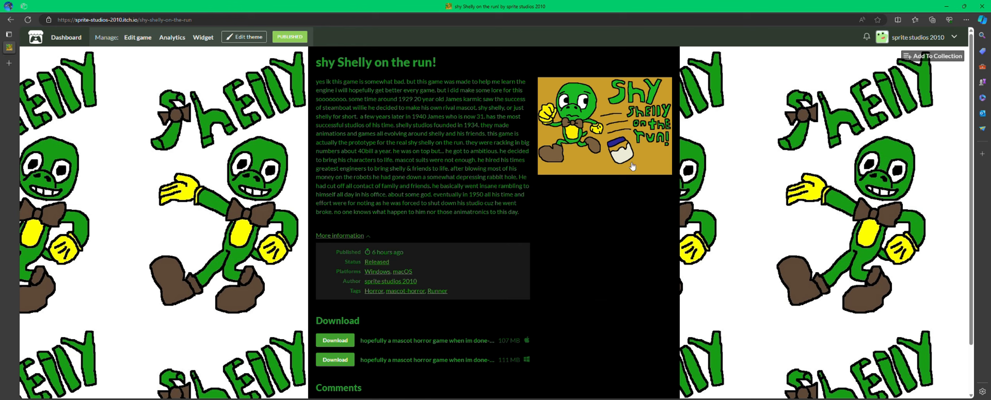
mouse_move(625, 116)
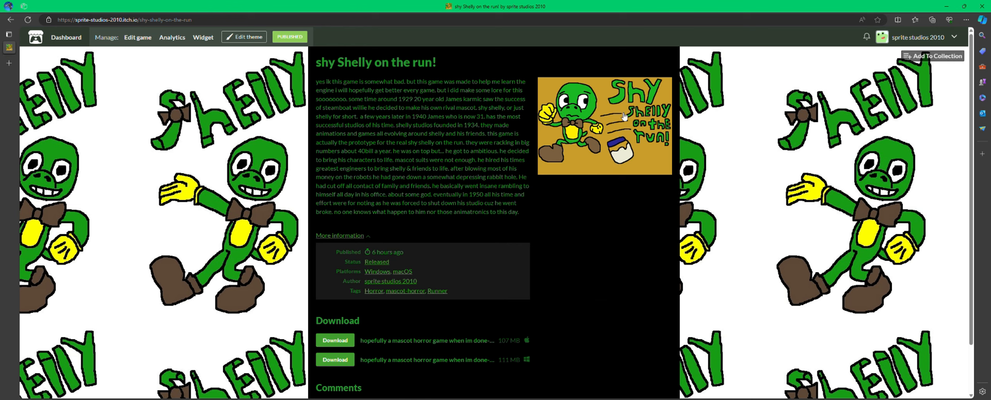
mouse_move(603, 153)
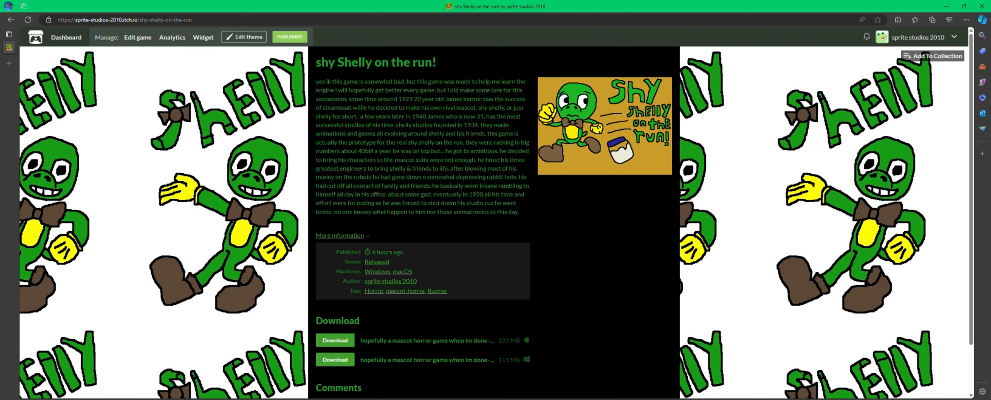
mouse_move(385, 276)
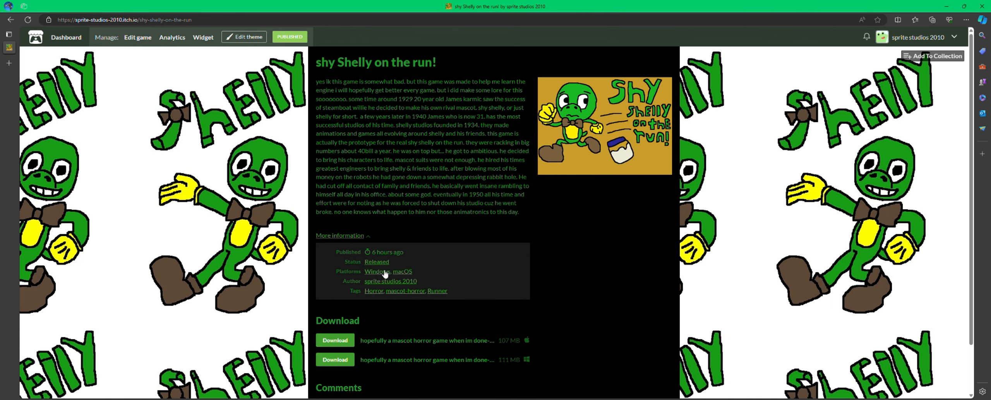
scroll(down, 3)
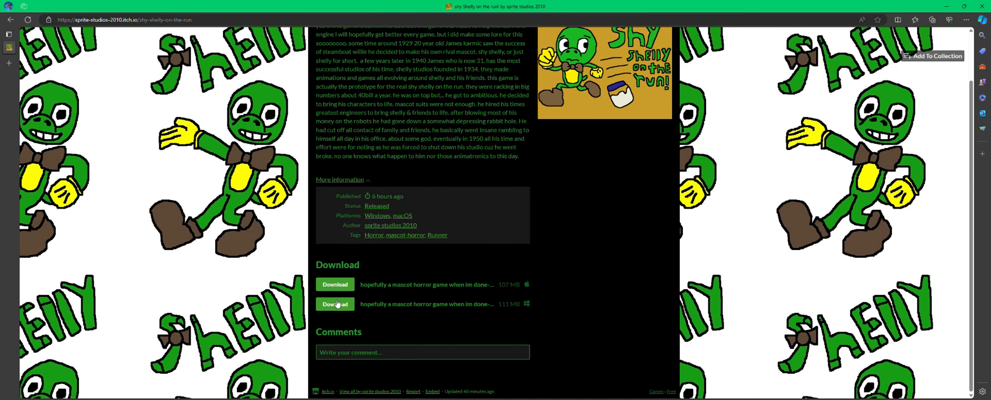
- Download the 111 MB Windows build and close the 'Thanks for downloading' popup
click(335, 305)
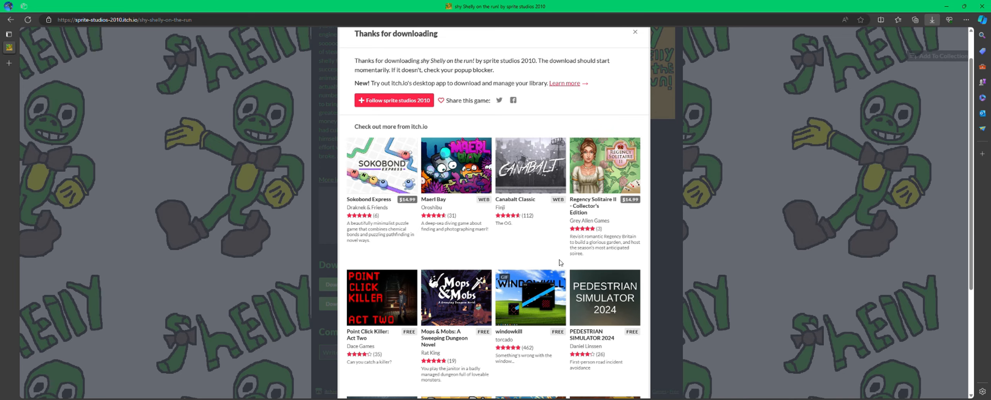
scroll(down, 3)
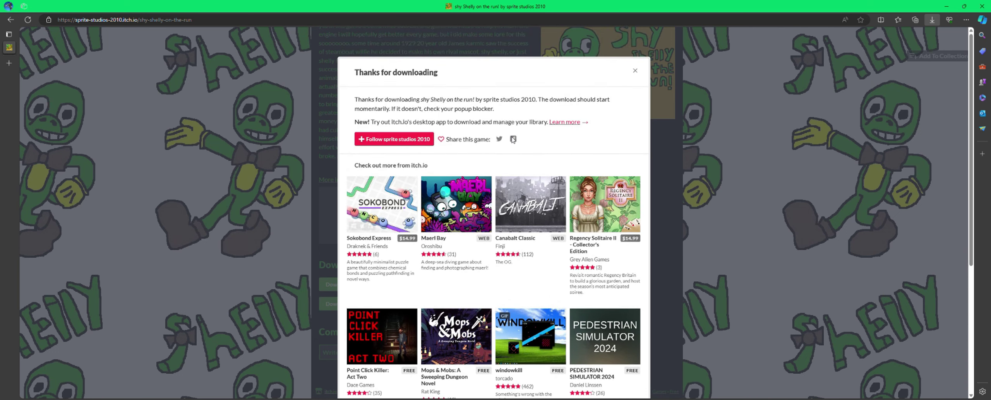
click(636, 71)
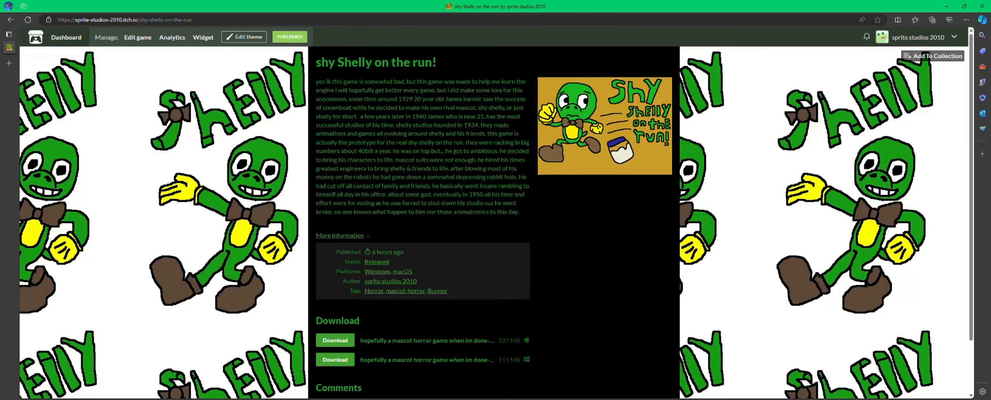
mouse_move(442, 252)
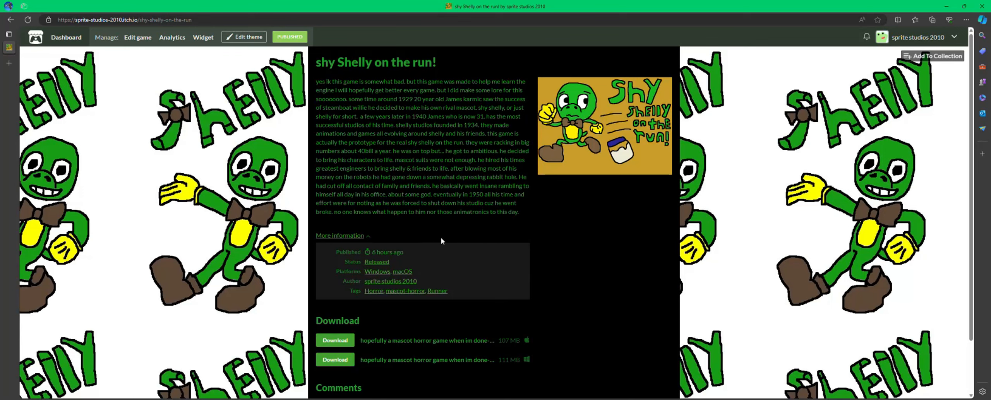
mouse_move(445, 238)
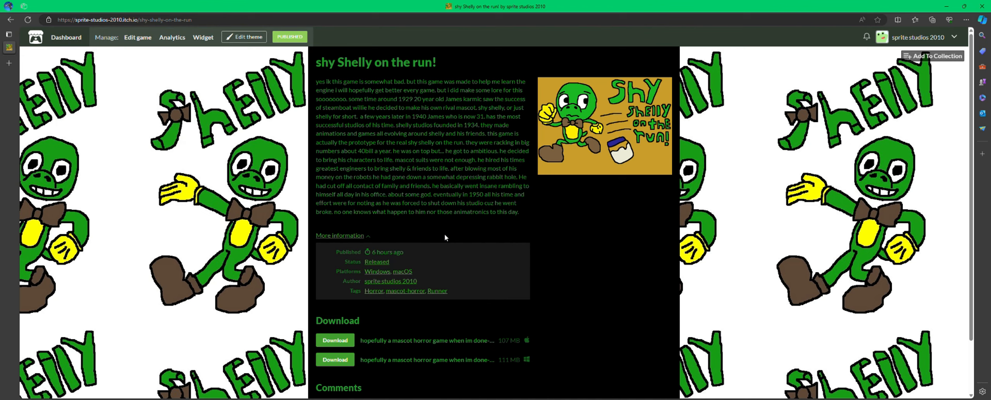
mouse_move(902, 201)
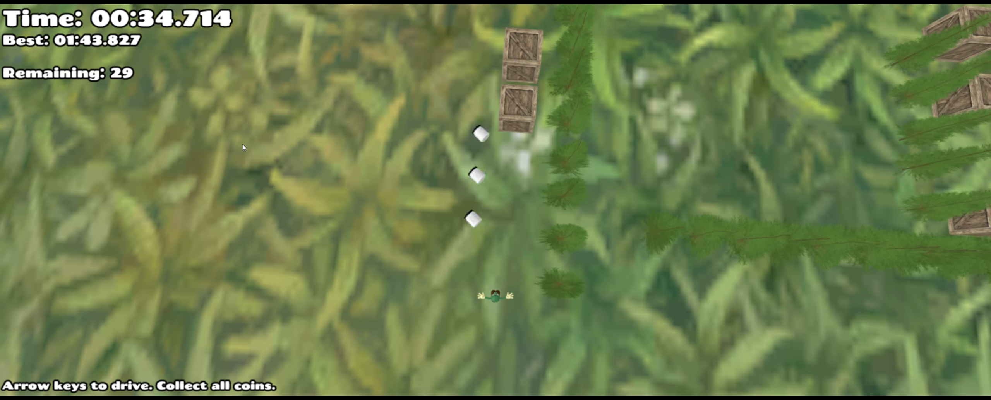
mouse_move(77, 260)
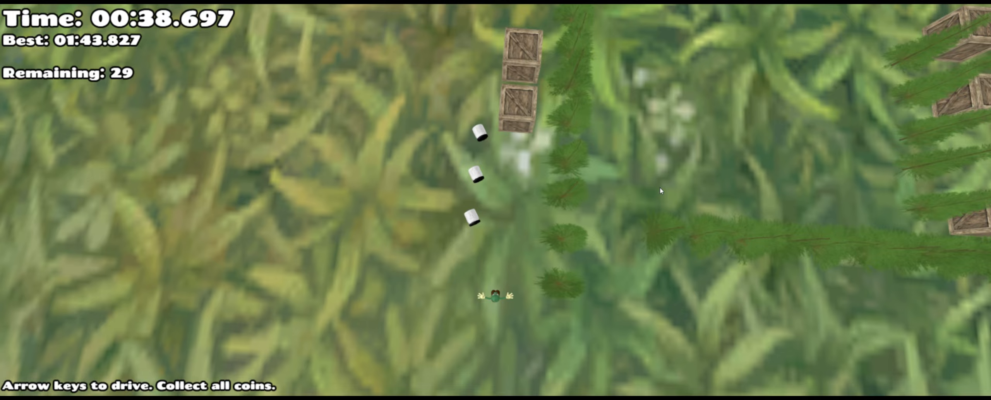
- Drive Shelly to collect every coin, finishing the run at 01:13.162
key(ArrowUp)
text(i fuc)
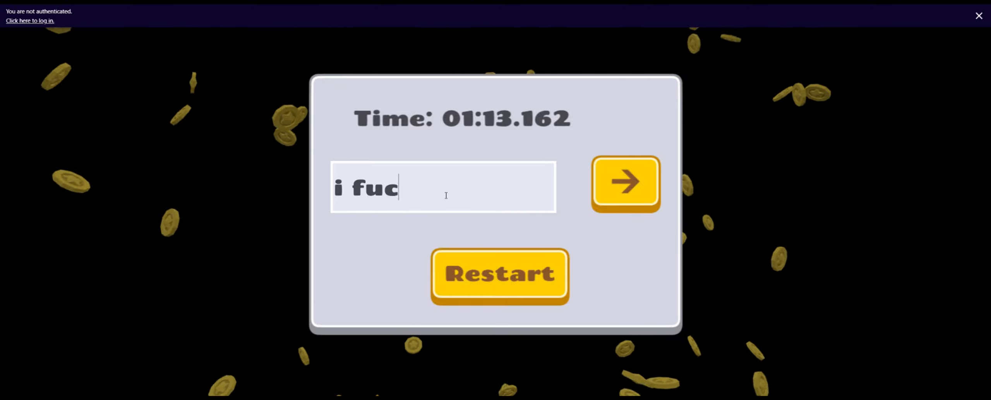
- Enter the name 'king wi', restart, and drive in a new round
text(king win)
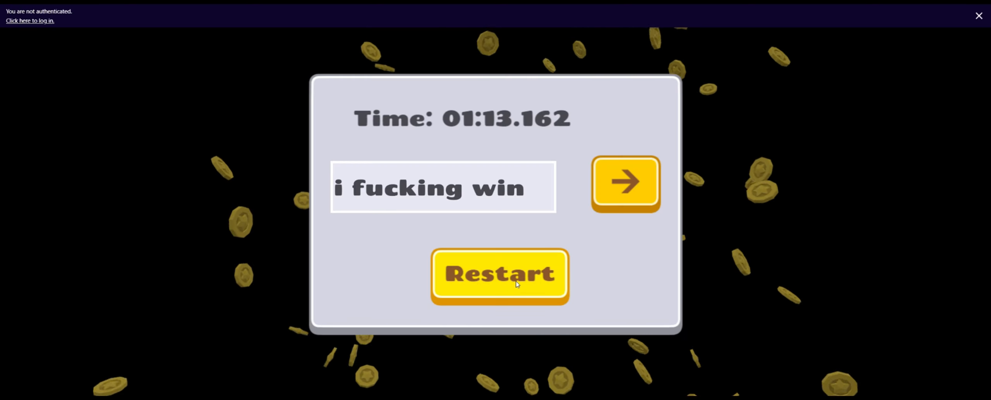
click(515, 284)
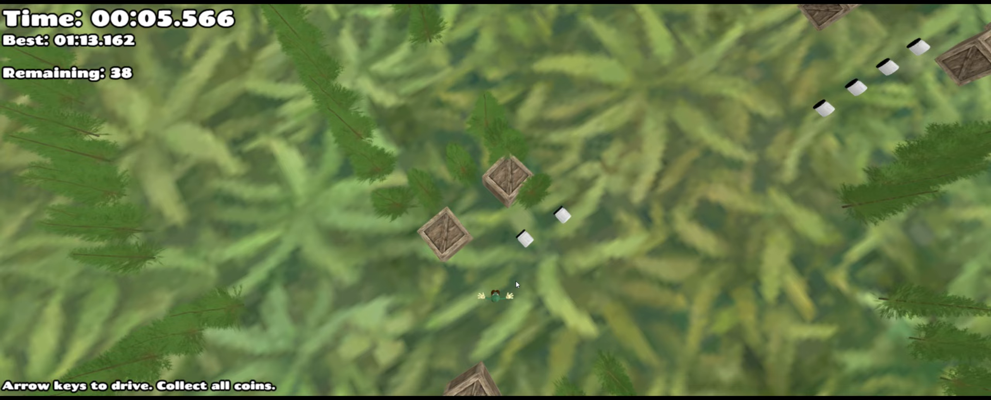
key(Up)
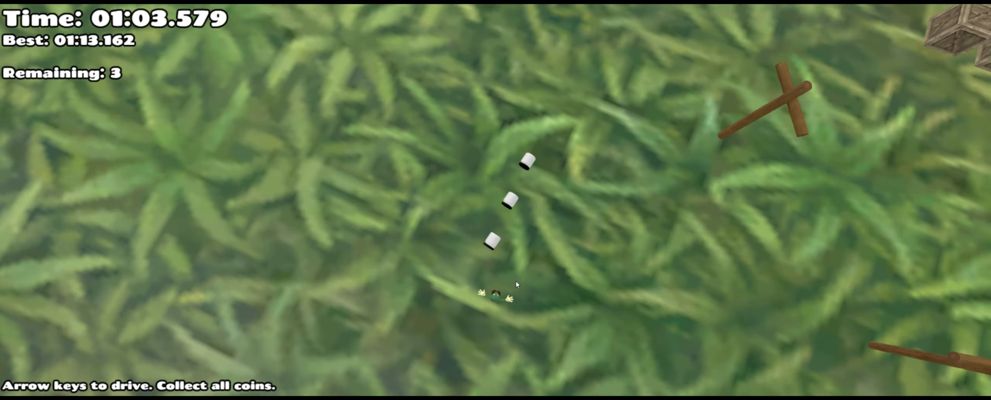
- Steer Shelly toward the last coins, then return to itch.io's Top Games page
key(Up)
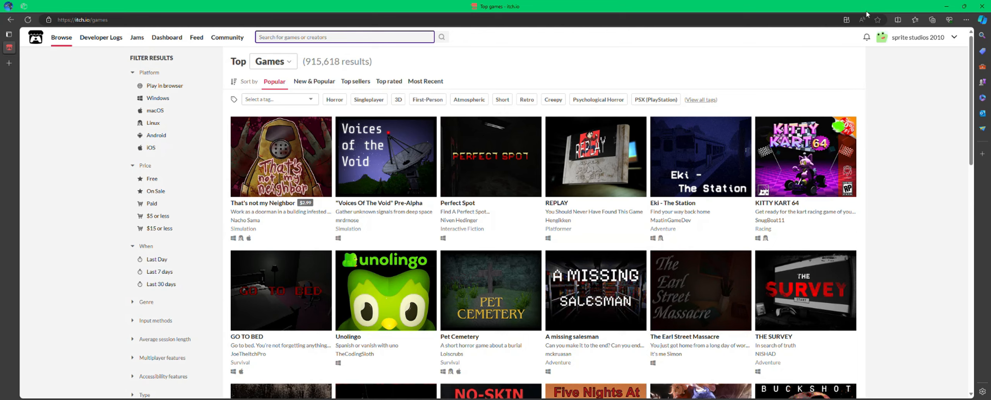
- Visit My Library and the new project form via the account menu, ending on the library
click(955, 37)
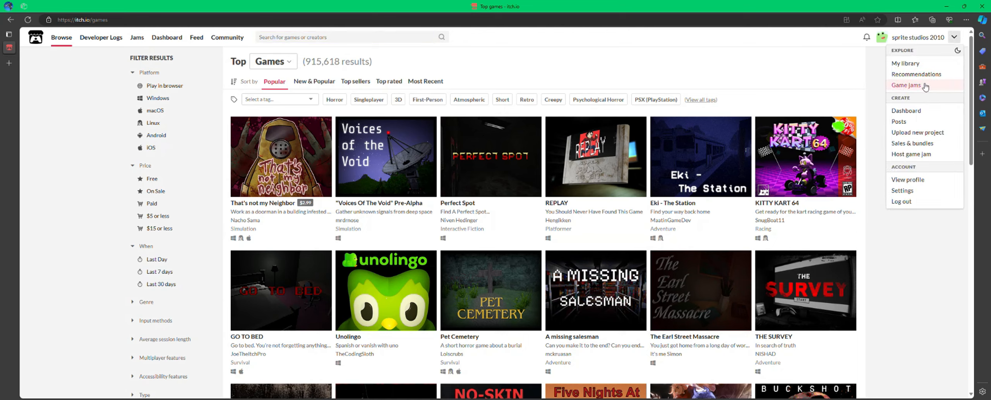
mouse_move(922, 69)
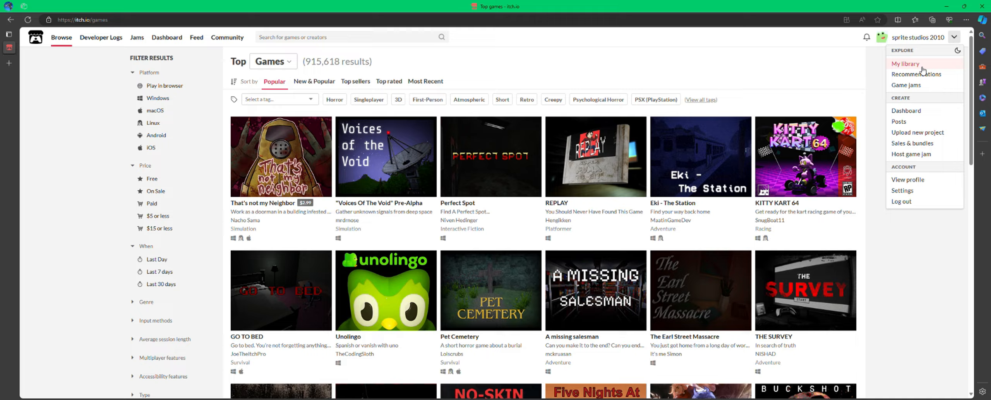
click(906, 64)
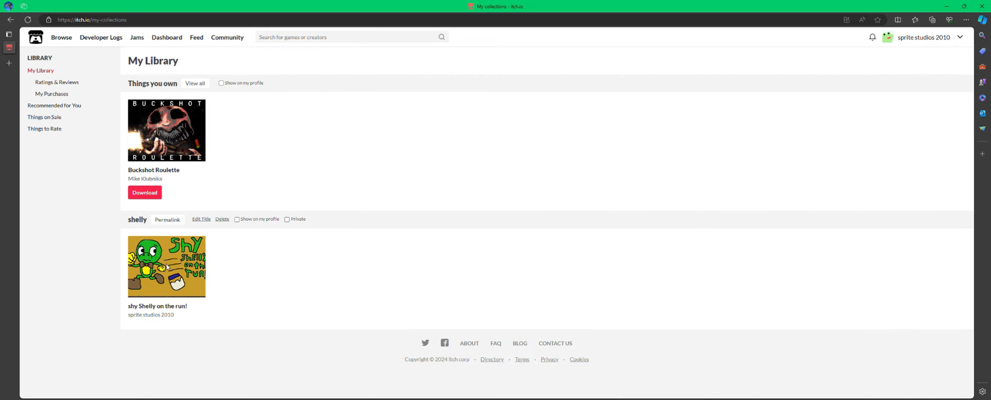
mouse_move(961, 38)
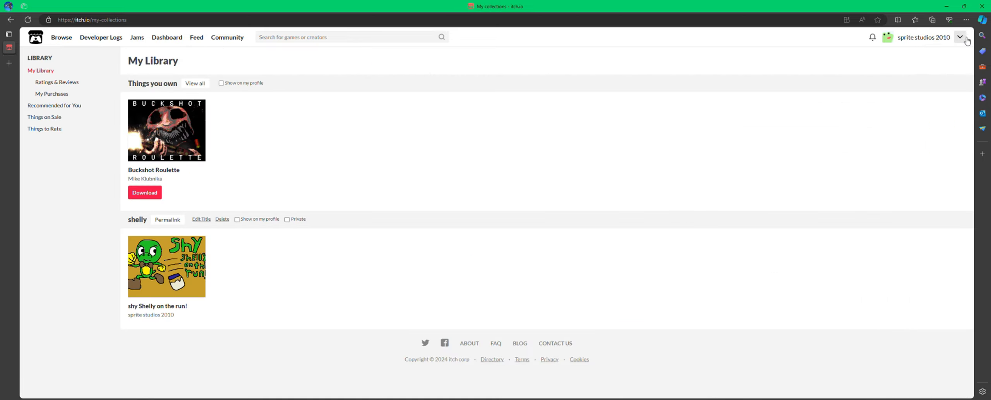
click(961, 37)
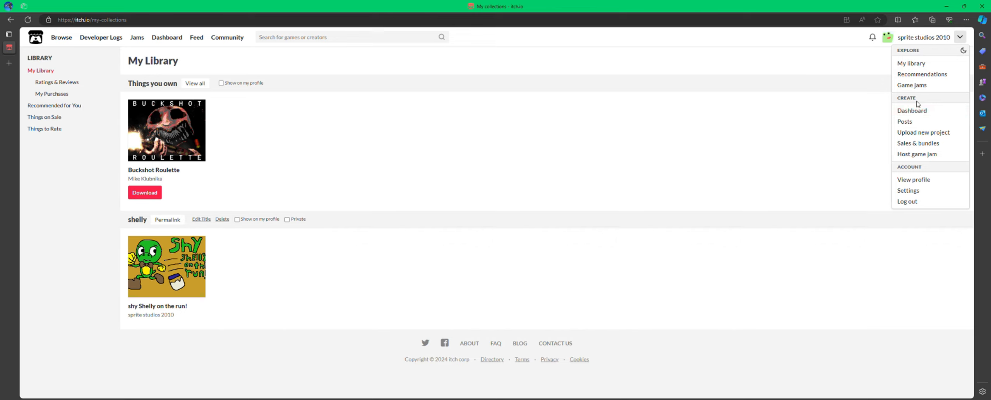
mouse_move(914, 105)
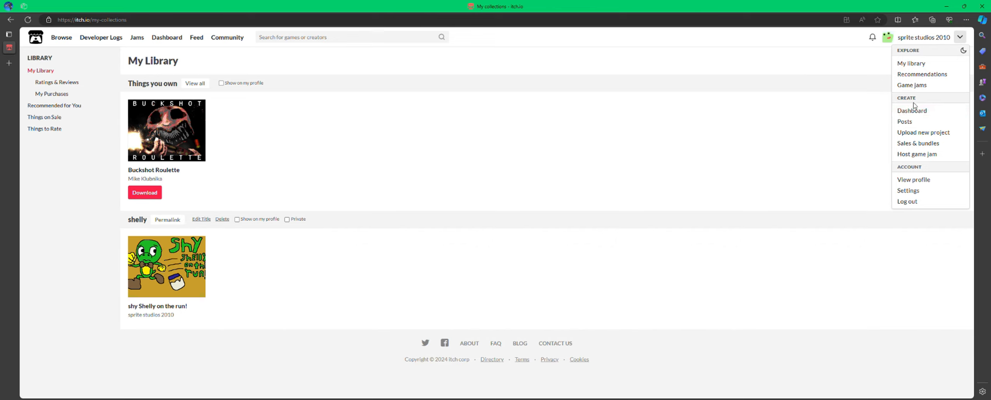
mouse_move(924, 143)
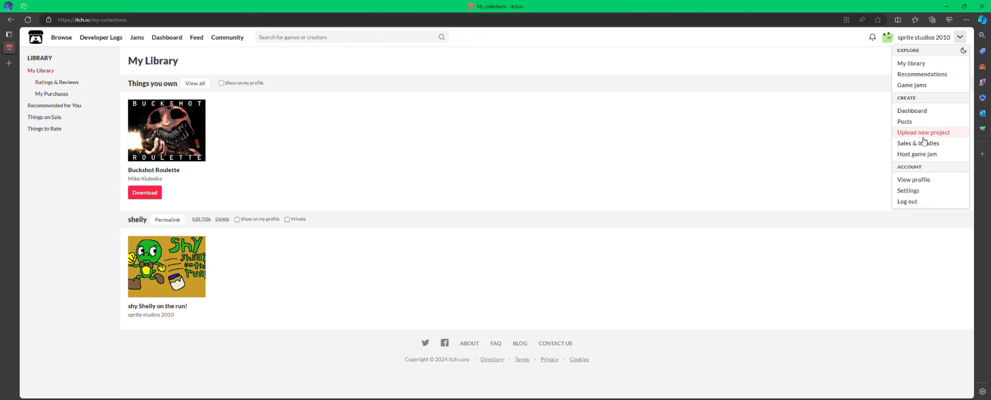
click(924, 133)
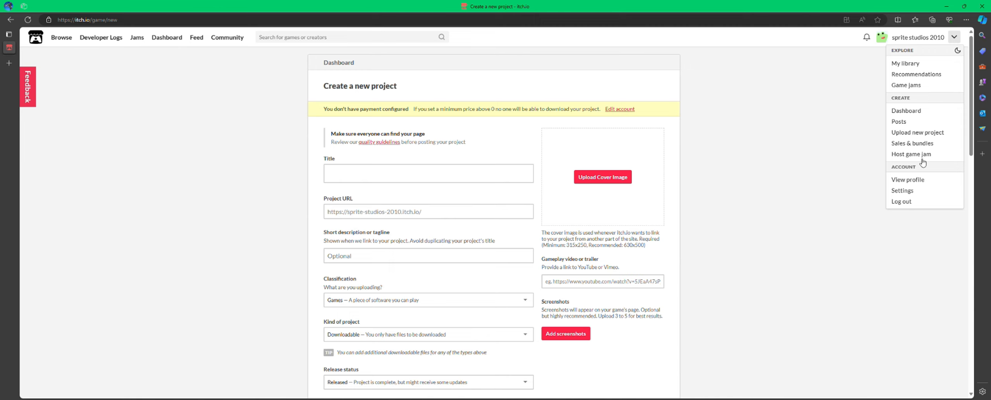
click(906, 64)
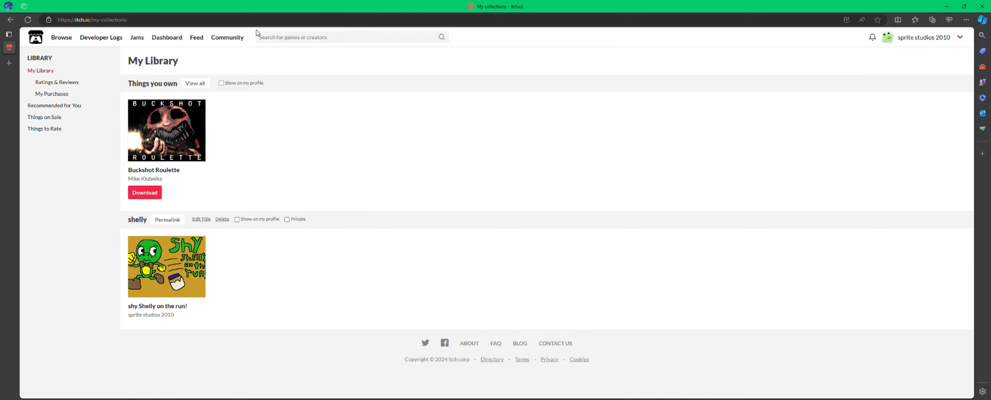
- Enter 'shy Shelly on the run!' into the itch.io search bar
text(shy shelly on)
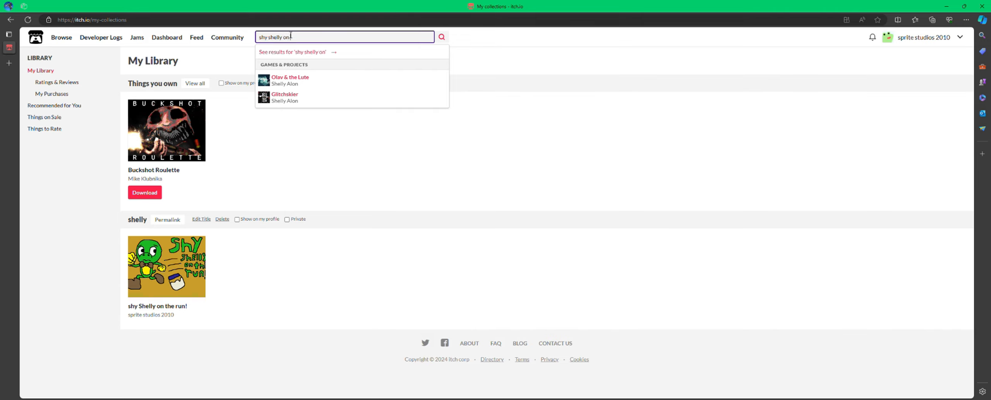
text(the)
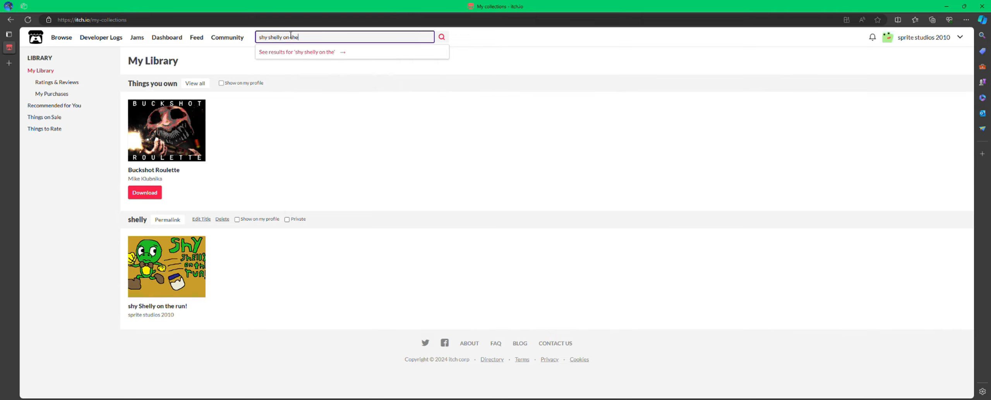
text(run!)
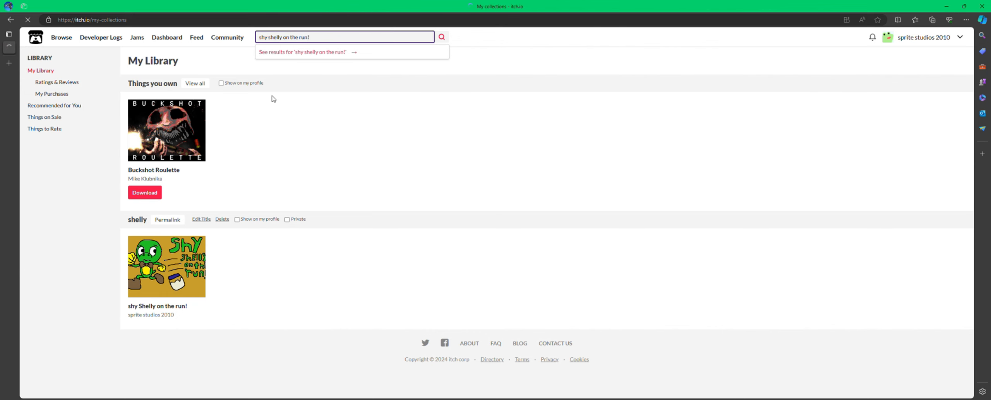
- Run the search and open the shy Shelly on the run! page with its lore and downloads
click(308, 52)
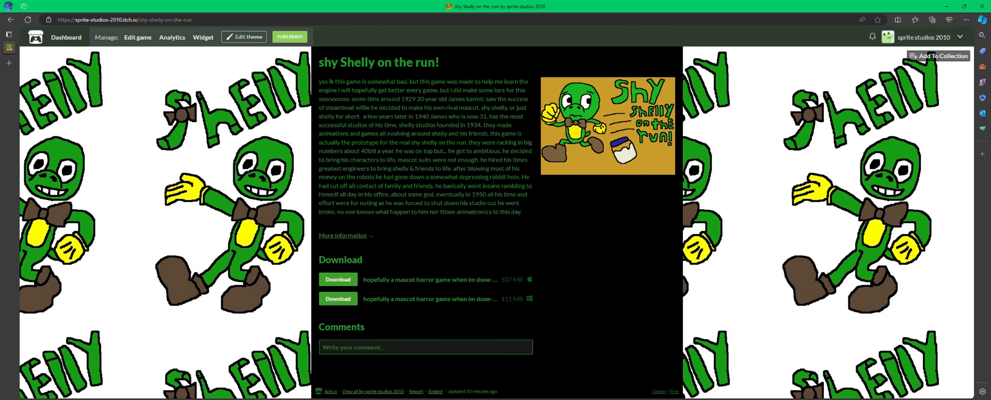
mouse_move(579, 294)
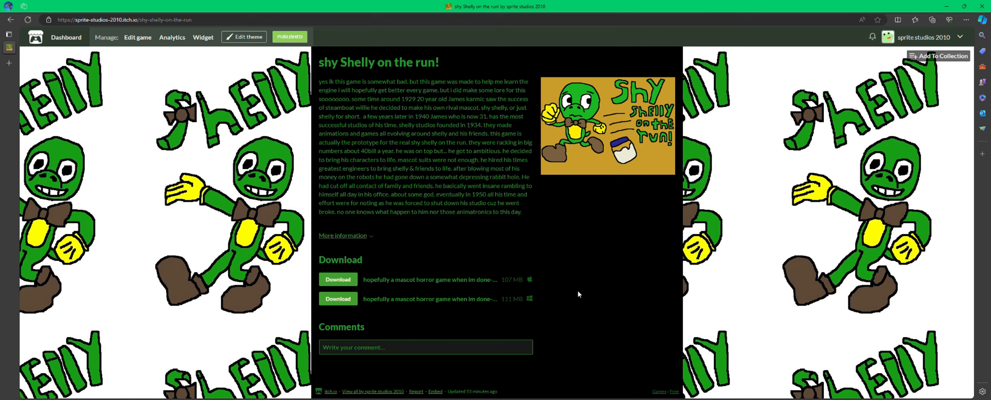
mouse_move(583, 290)
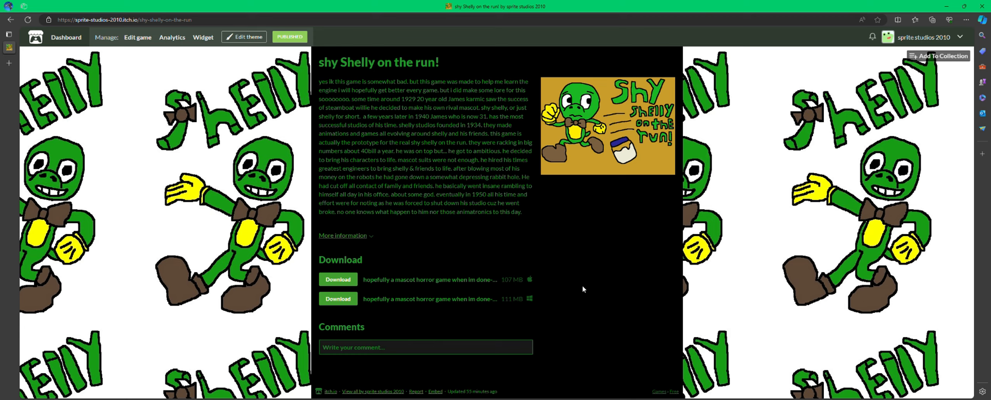
mouse_move(550, 152)
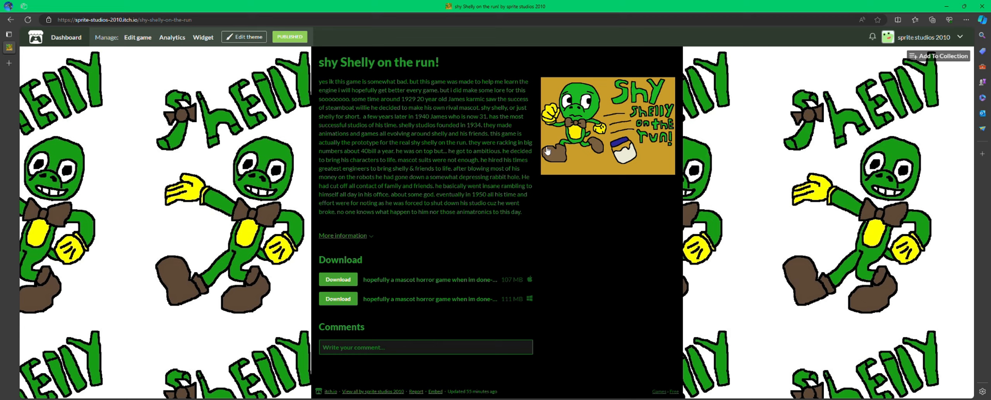
mouse_move(531, 232)
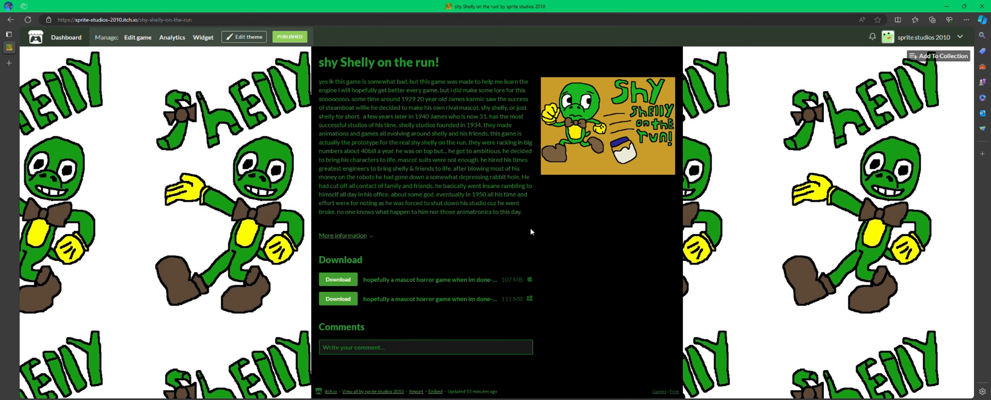
mouse_move(557, 234)
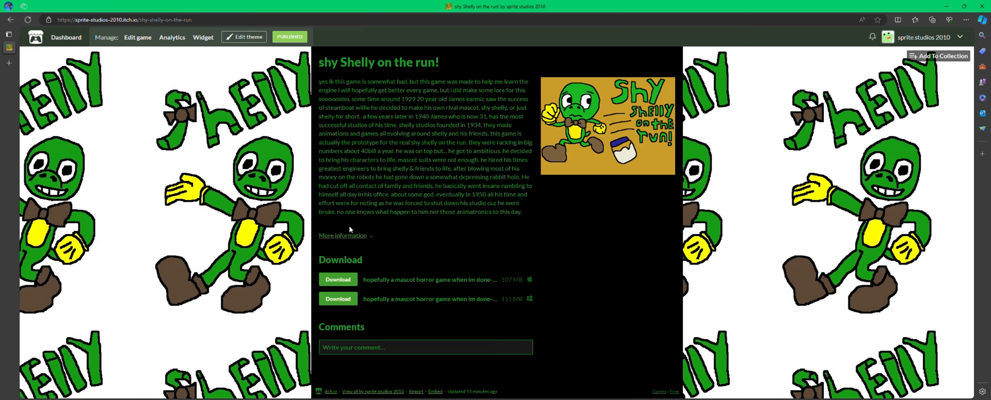
click(342, 235)
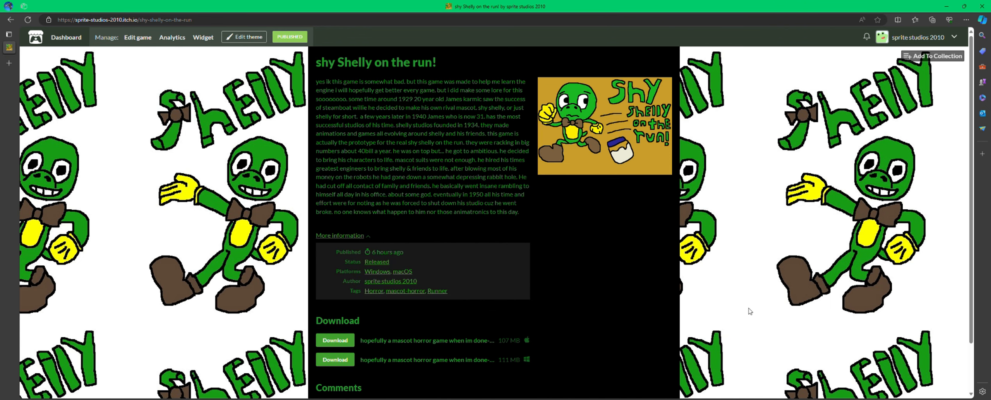
scroll(down, 3)
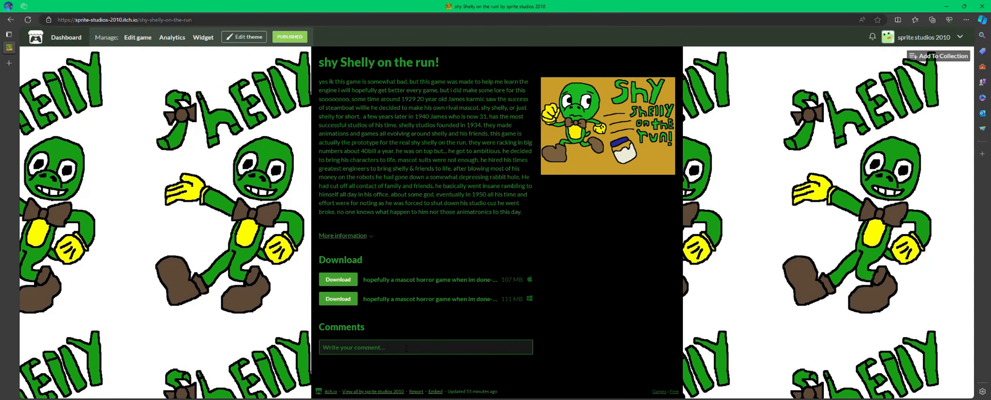
click(343, 236)
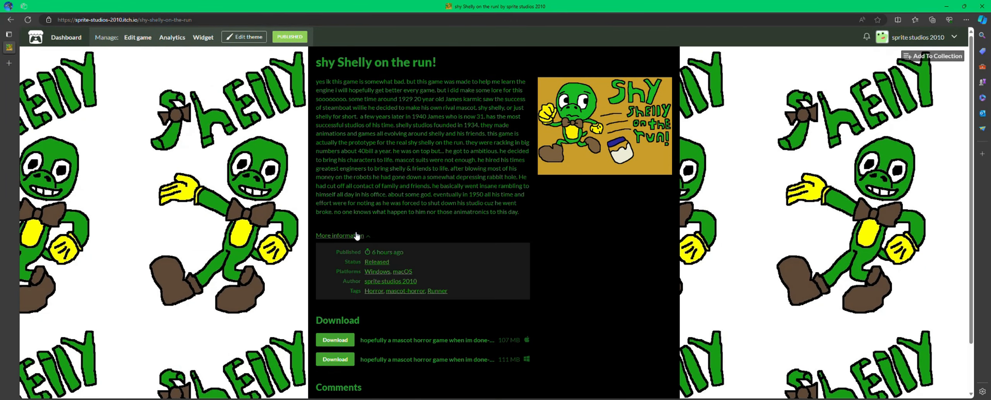
mouse_move(337, 238)
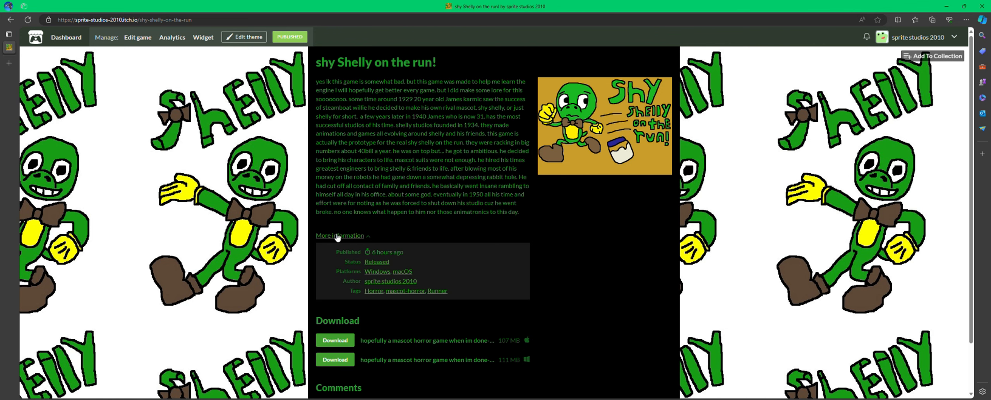
click(340, 236)
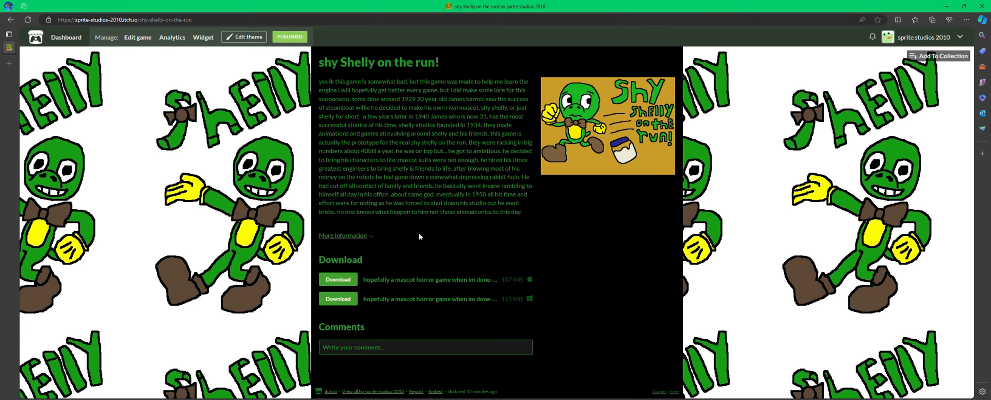
mouse_move(913, 151)
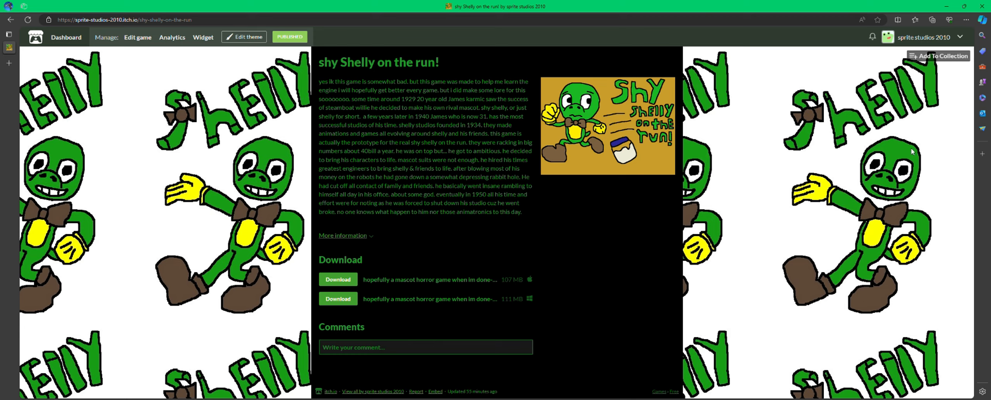
mouse_move(540, 65)
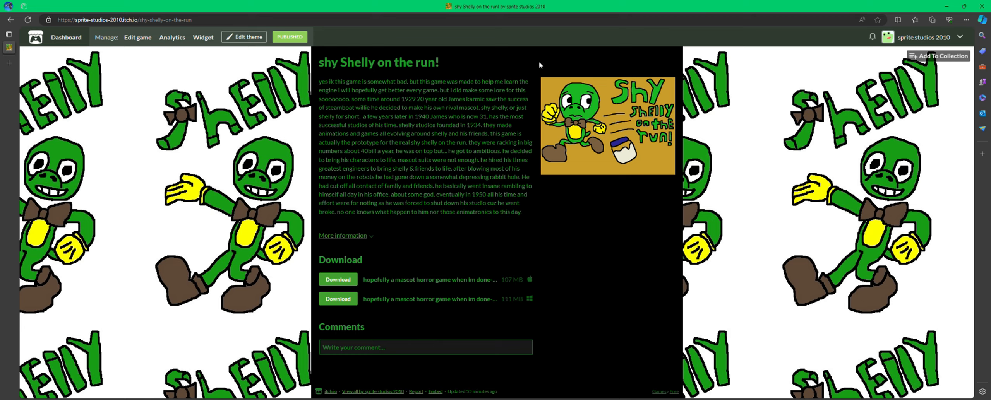
mouse_move(536, 63)
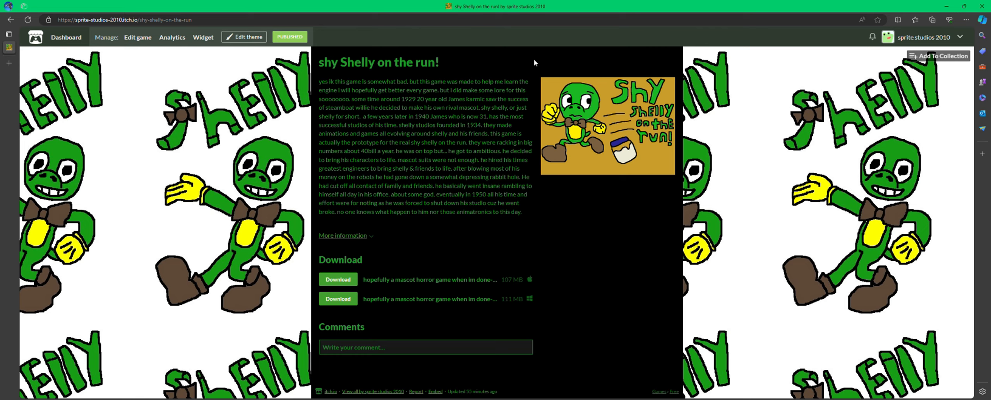
mouse_move(950, 51)
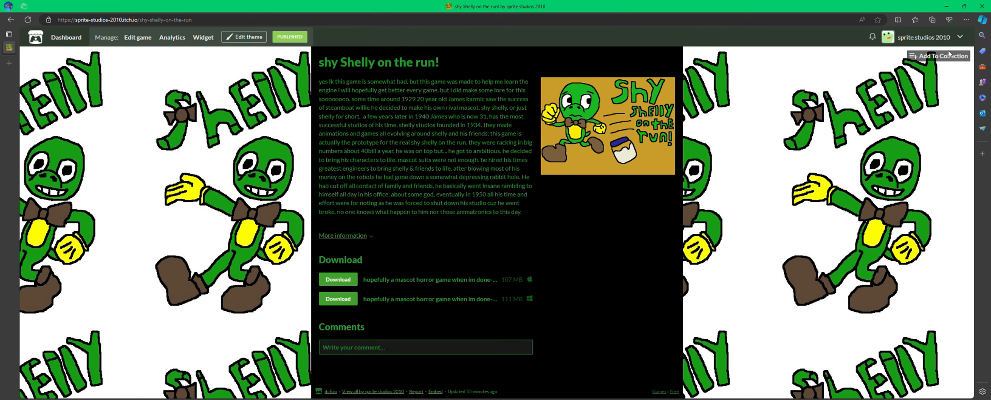